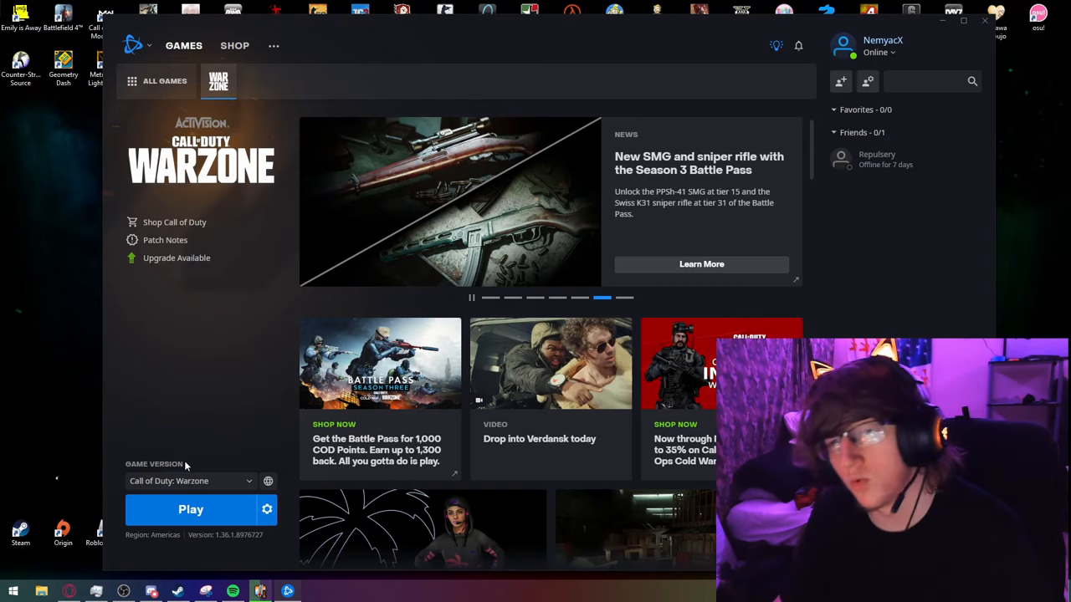
Step: Browse Windows (C:) into Program Files (x86) to find Call of Duty Modern Warfare, then go back to the drive
click(191, 508)
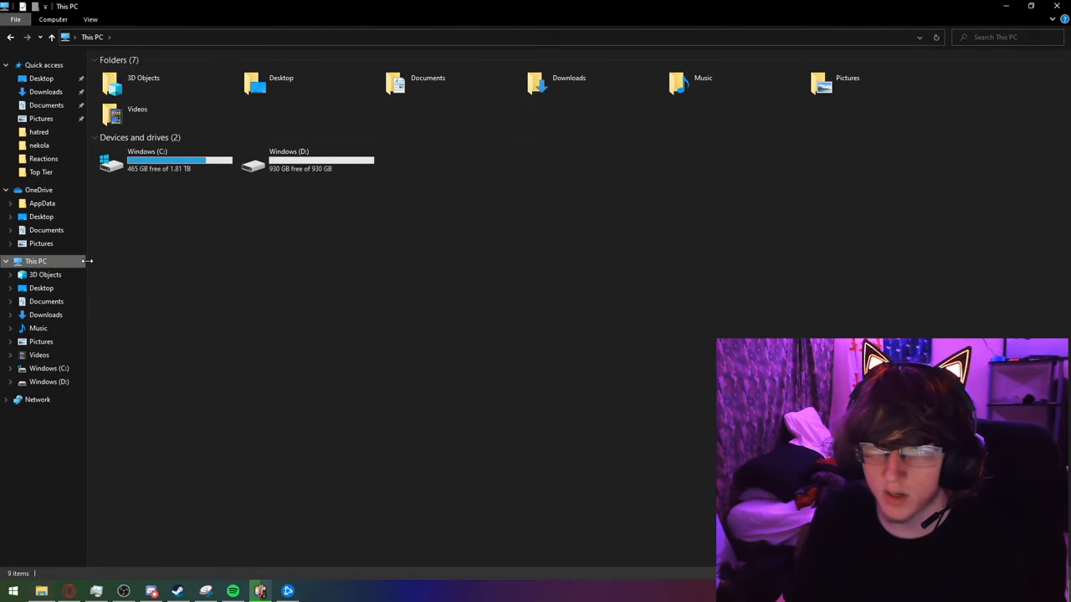
double_click(147, 161)
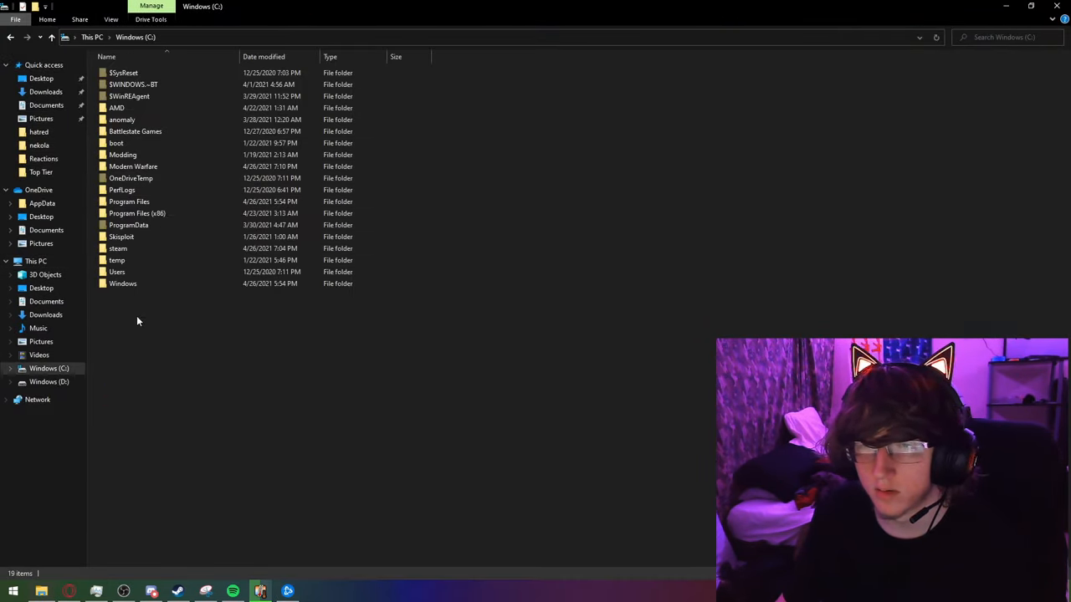
double_click(138, 214)
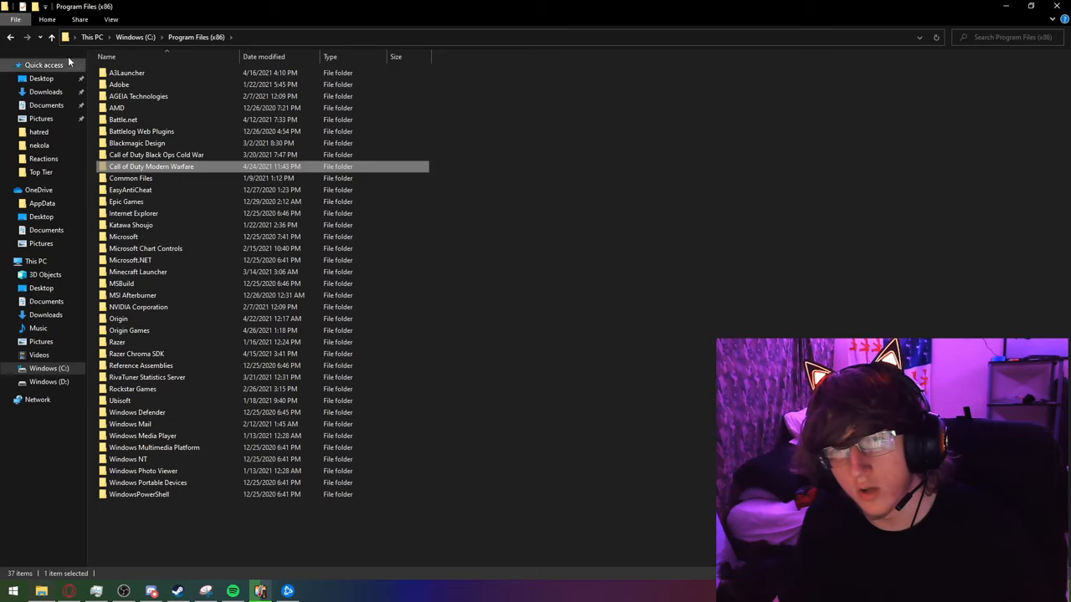
click(136, 37)
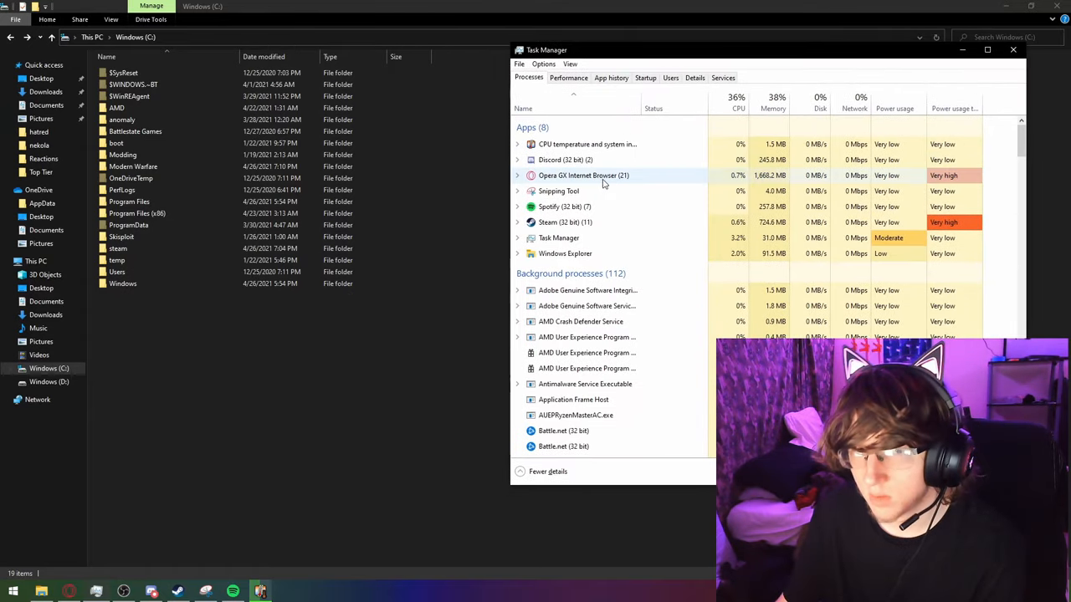
Step: Scroll the Processes list down to the Battle.net background processes
scroll(down, 3)
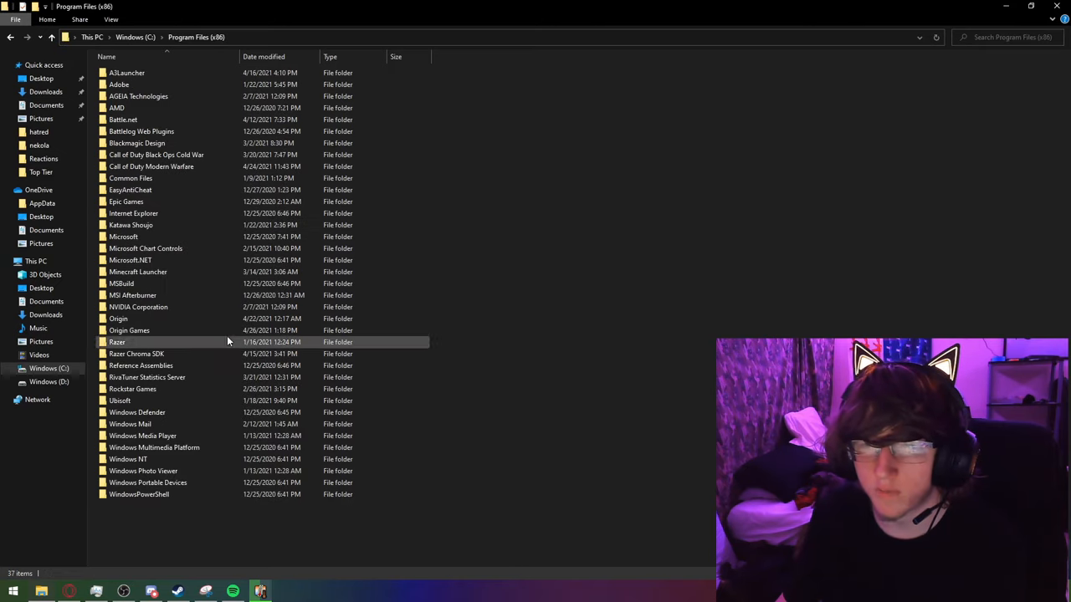
Step: Select the Program Files (x86) folder list where Call of Duty Modern Warfare sits
click(150, 167)
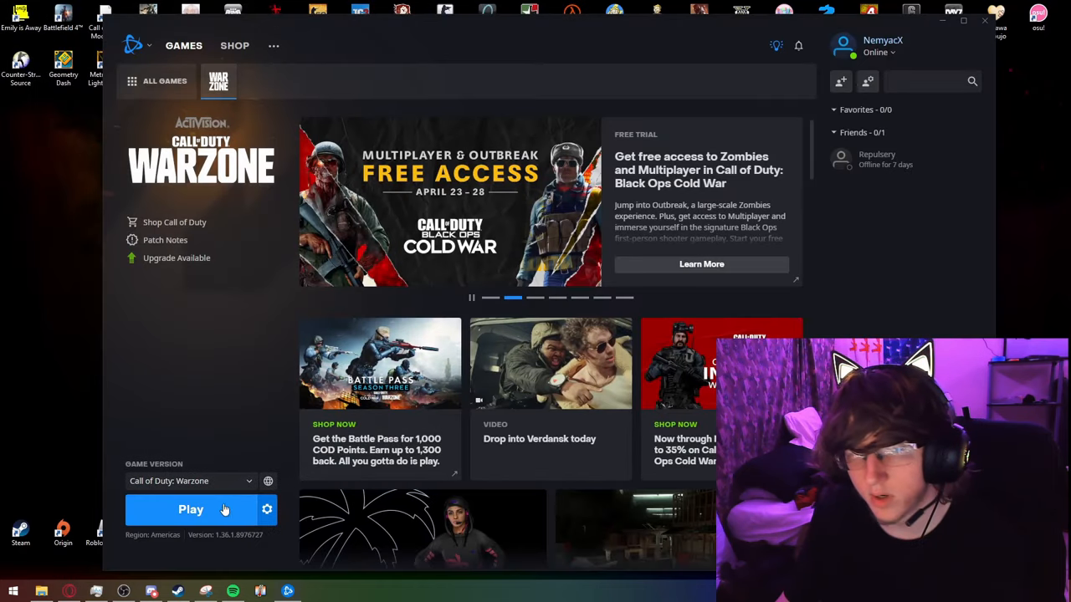
Step: Start Warzone with Play and bring up its gear Options beside it
click(191, 509)
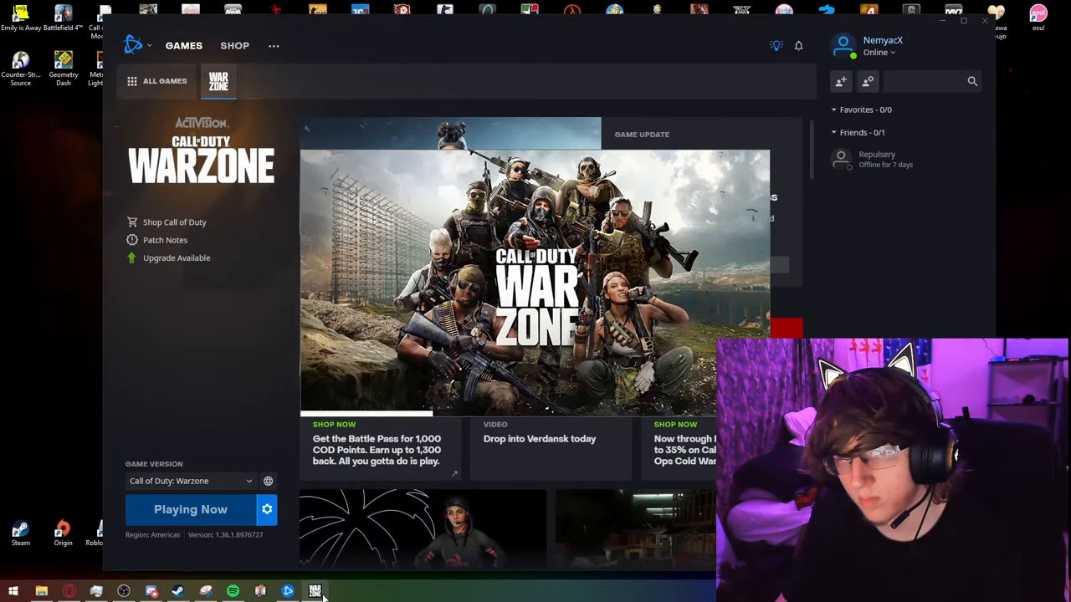
mouse_move(268, 509)
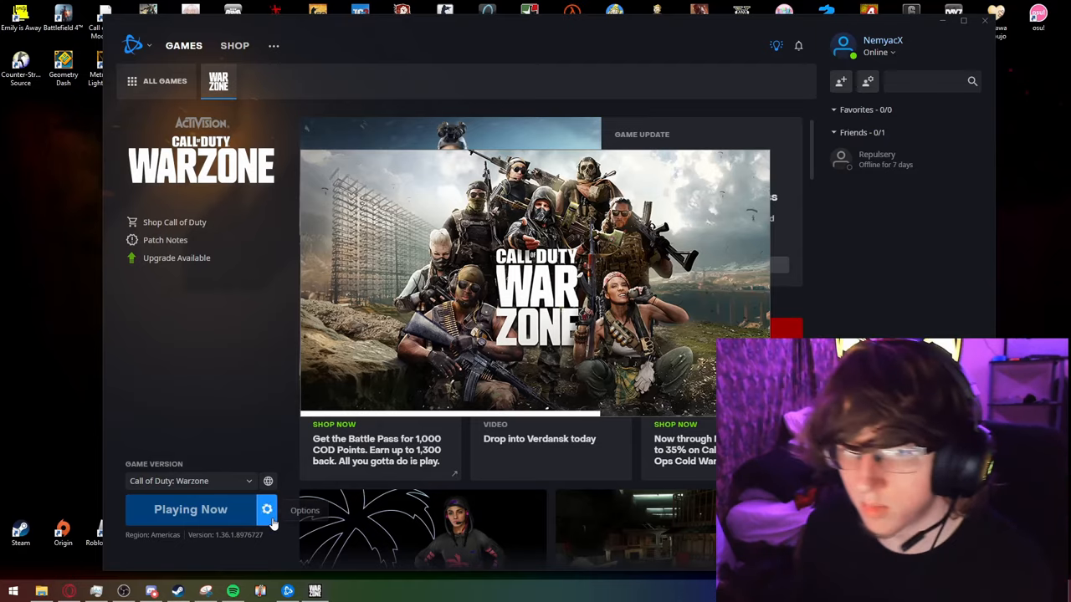
click(190, 508)
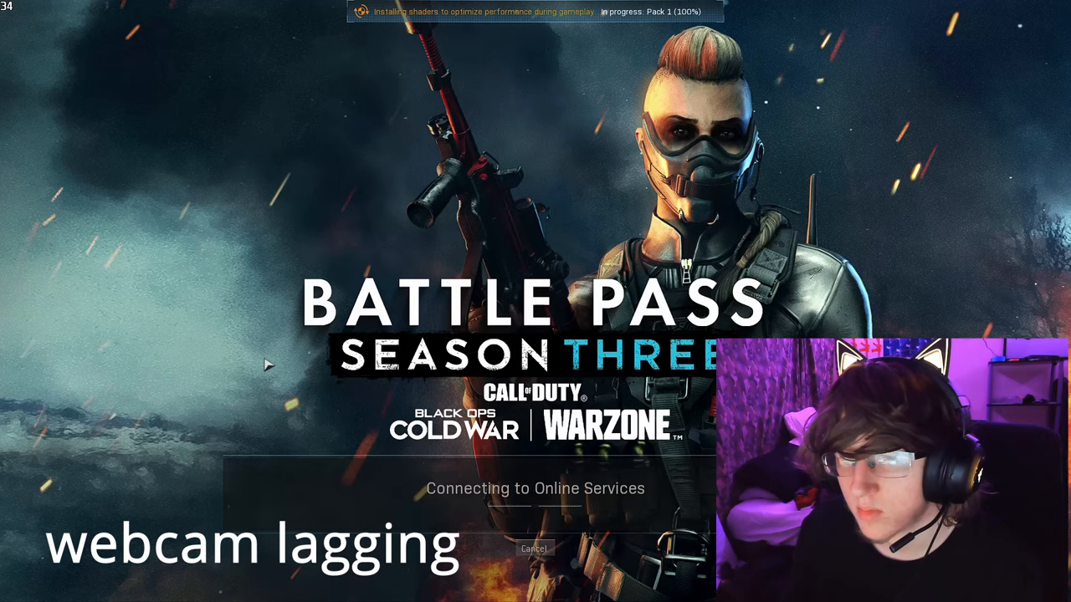